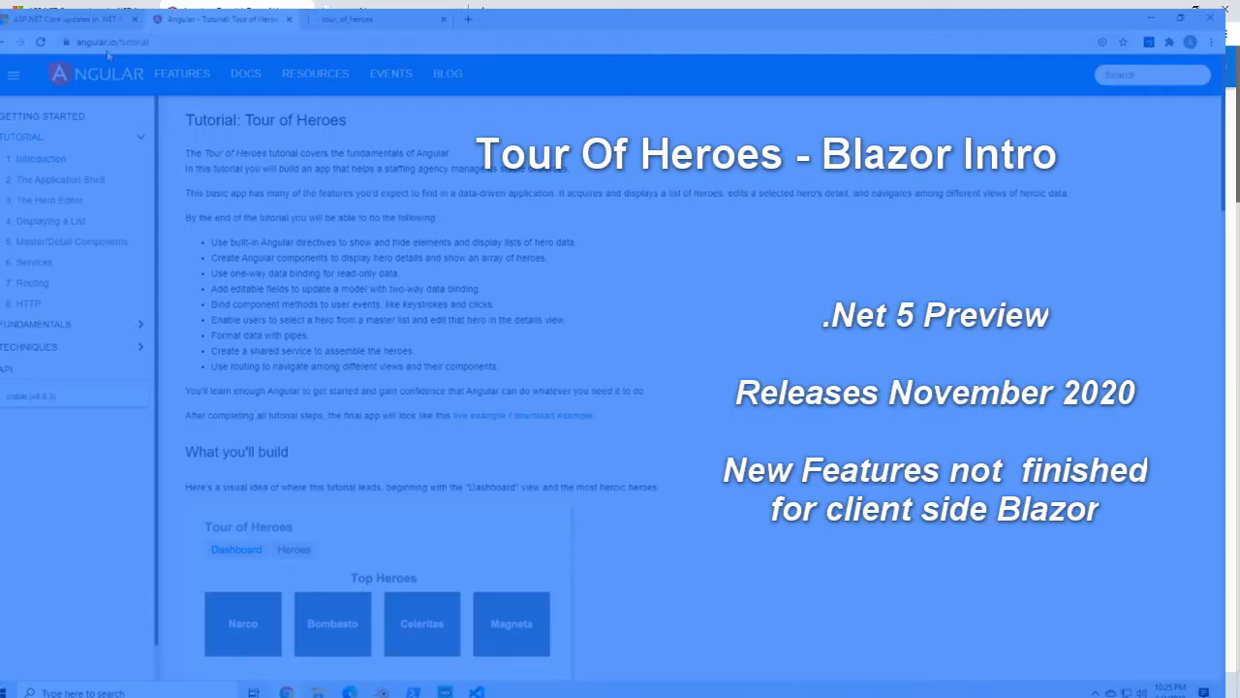
Bring up the ASP.NET Core updates in .NET 5 Preview 6 announcement post
click(66, 20)
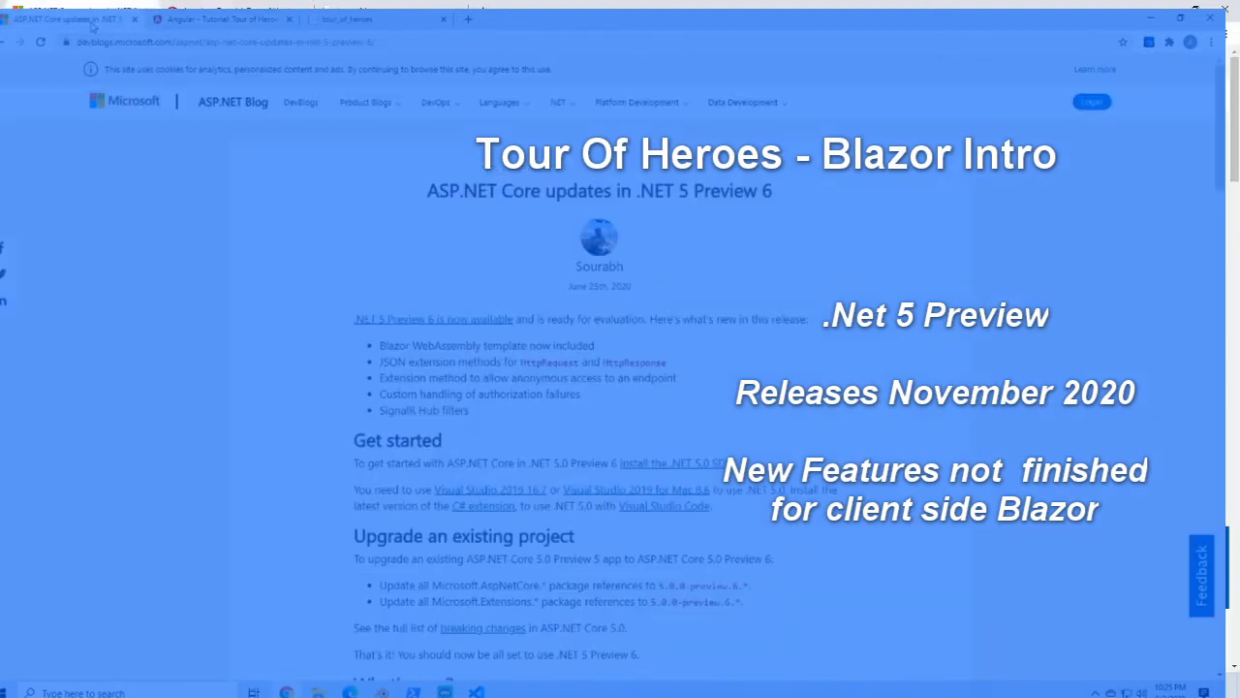
mouse_move(188, 163)
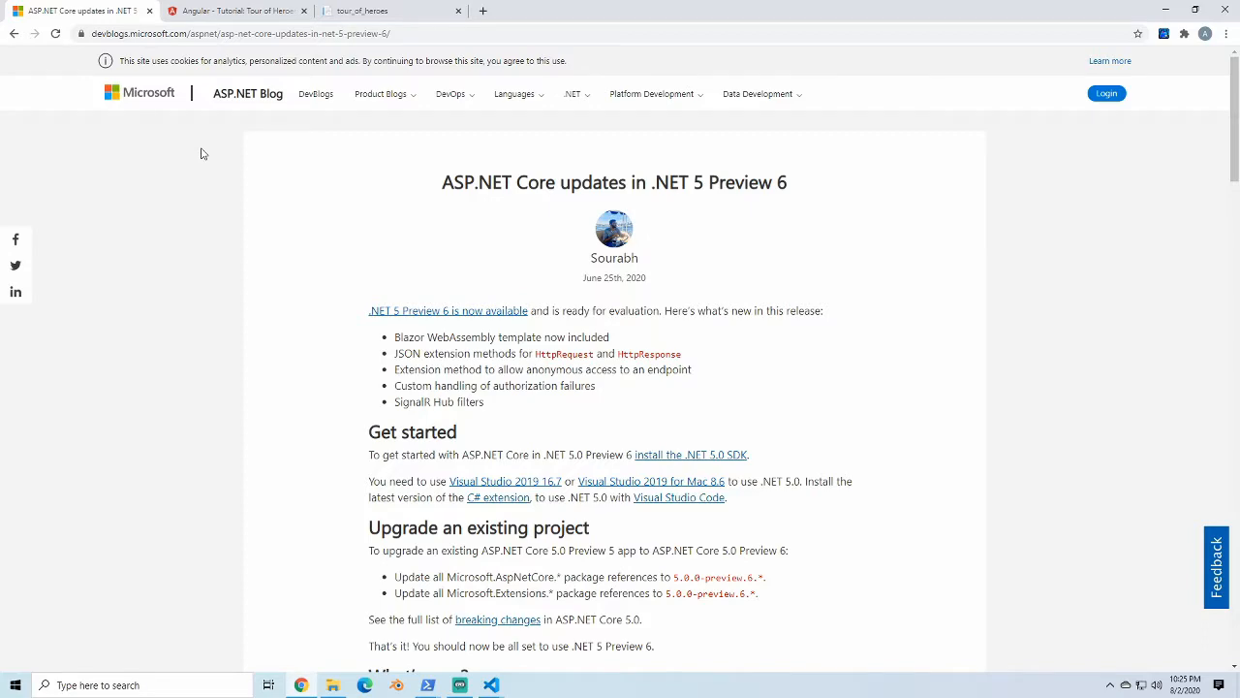
Scroll through the Tour of Heroes tutorial intro down to the 'What you'll build' screenshots
scroll(down, 3)
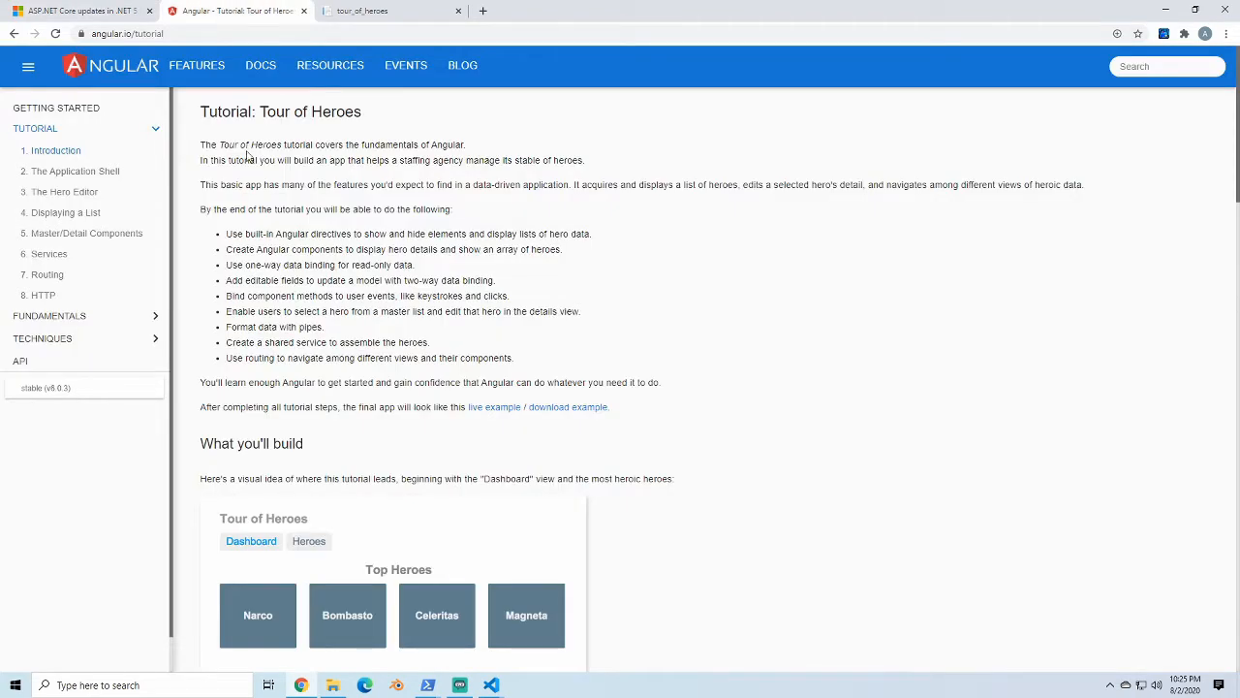
mouse_move(66, 211)
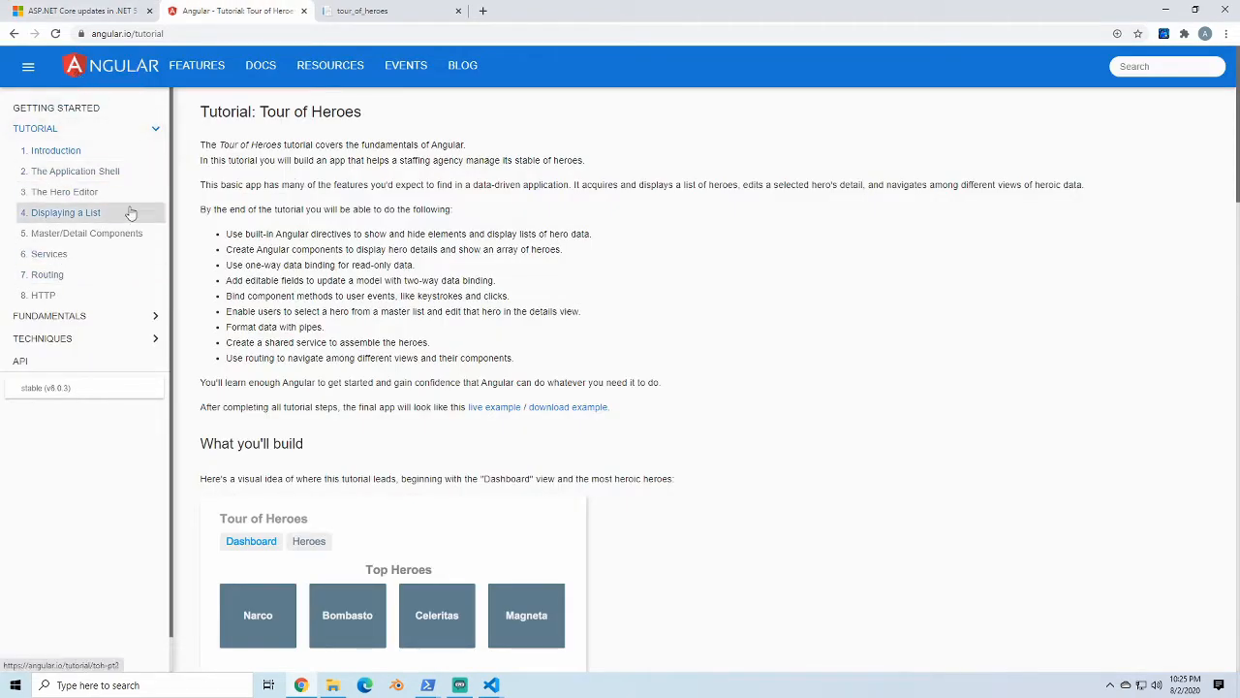
scroll(down, 3)
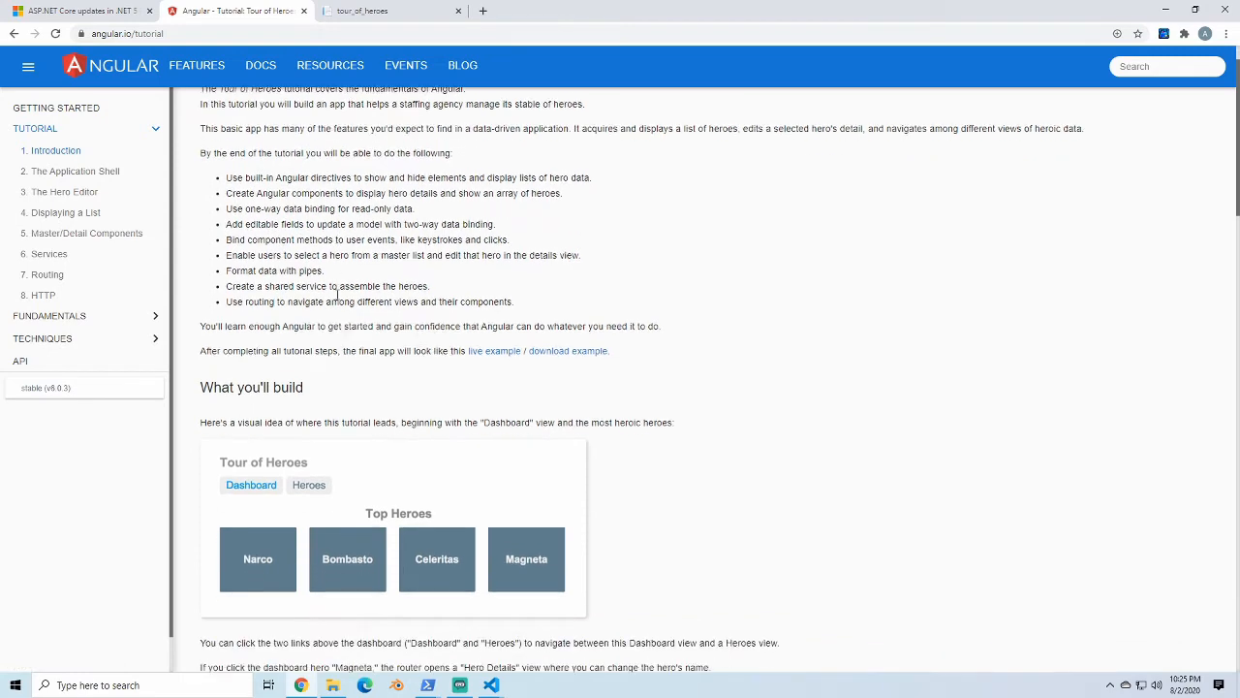
scroll(down, 3)
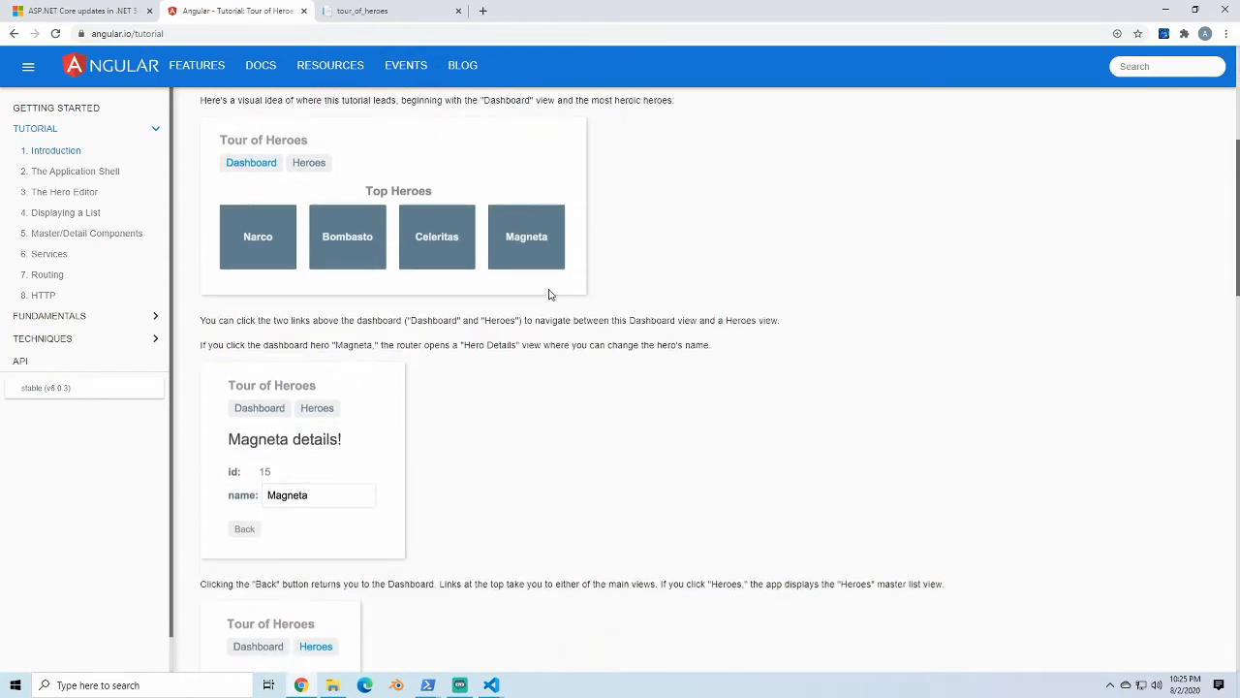
scroll(down, 3)
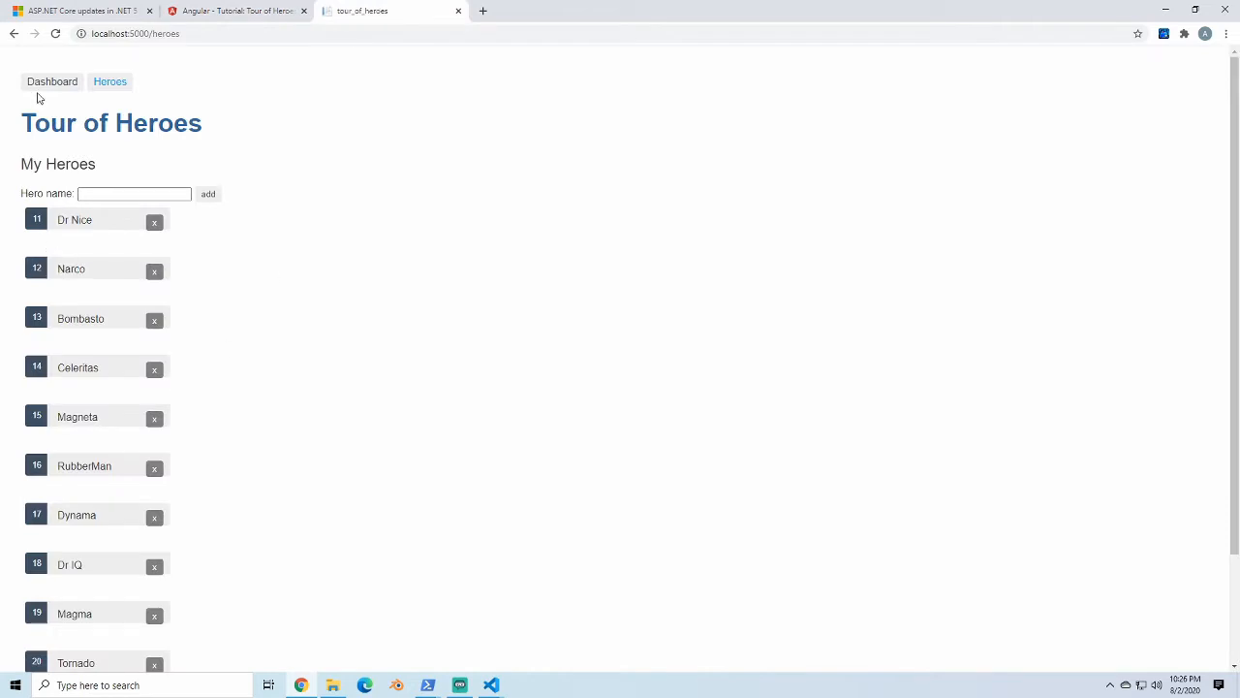
View the dashboard, Celeritas's hero details, and the My Heroes list in the local app
click(51, 81)
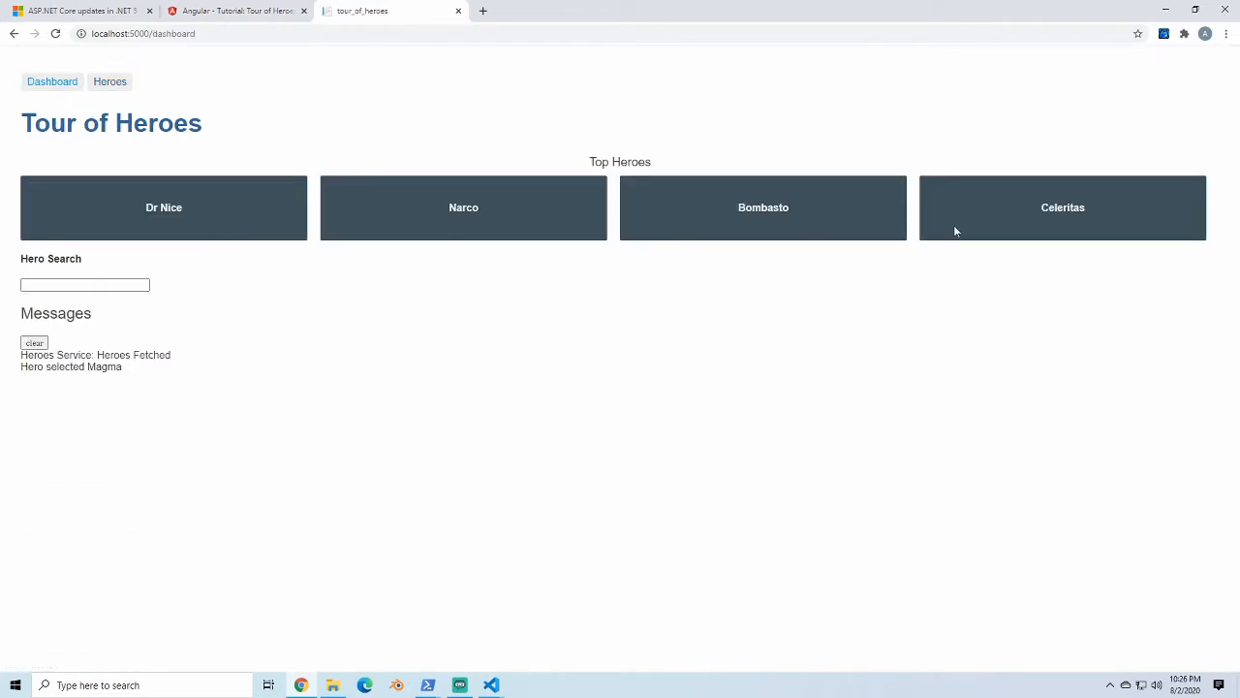
mouse_move(463, 207)
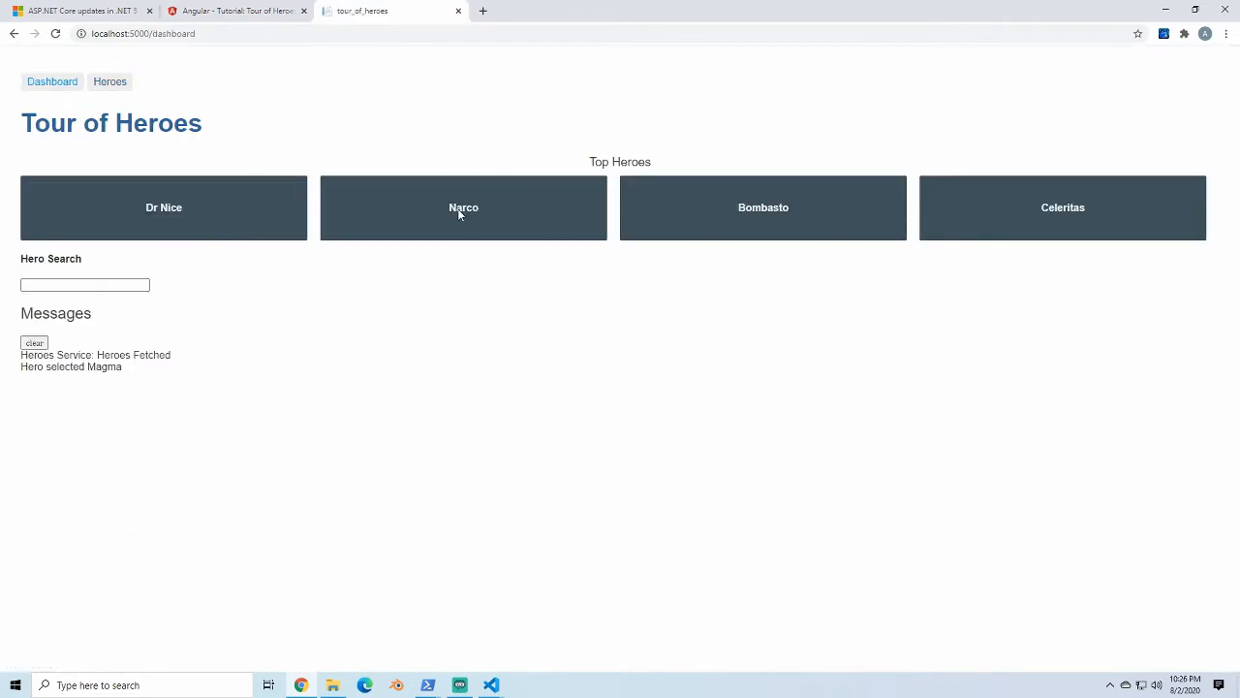
click(85, 283)
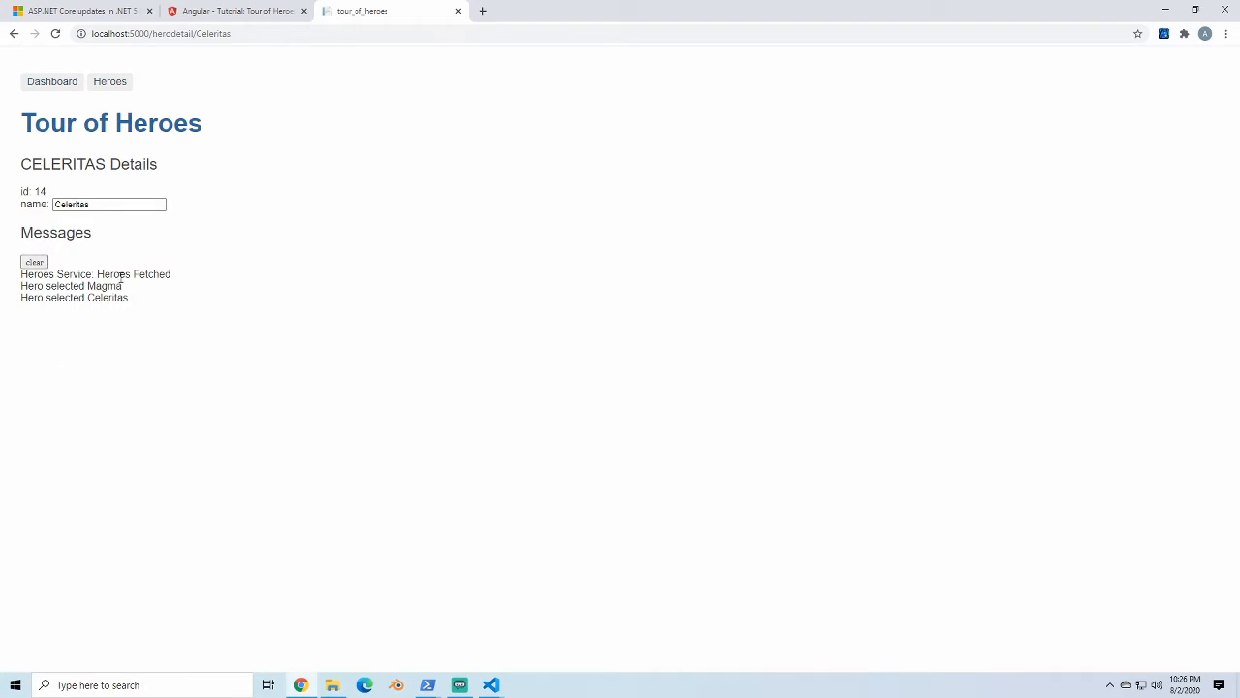
click(108, 81)
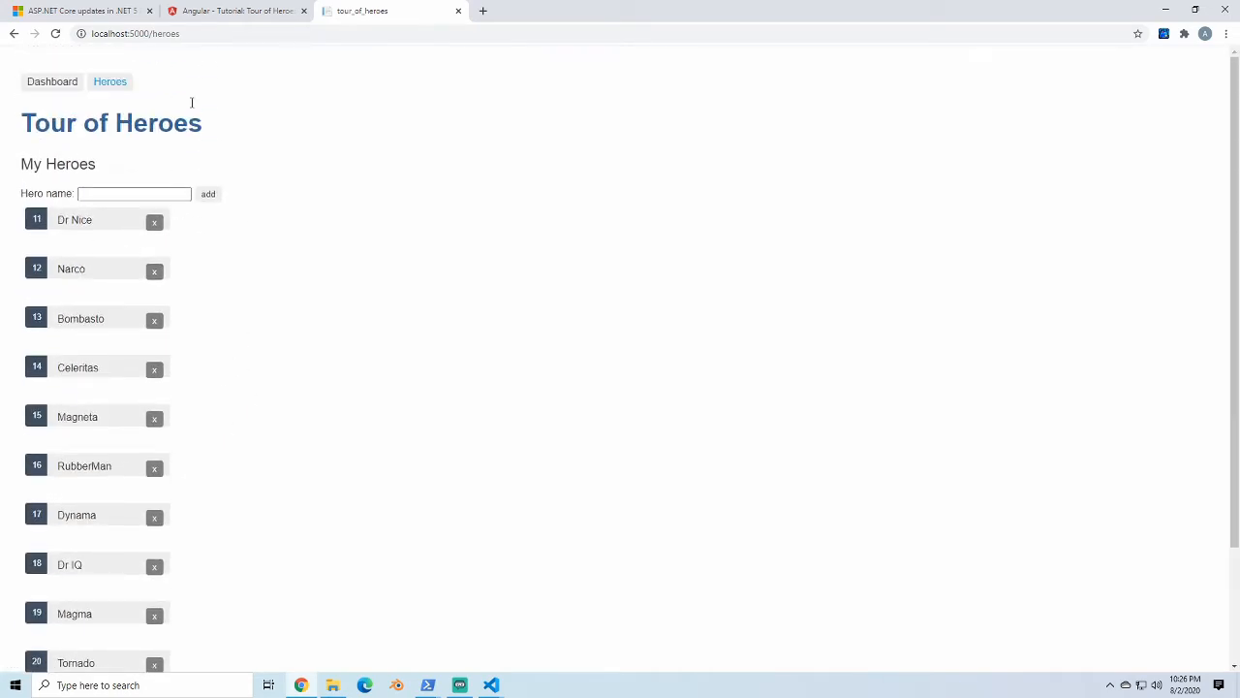
Leave the app for the Angular tutorial and then the .NET 5 Preview 6 blog post
click(236, 12)
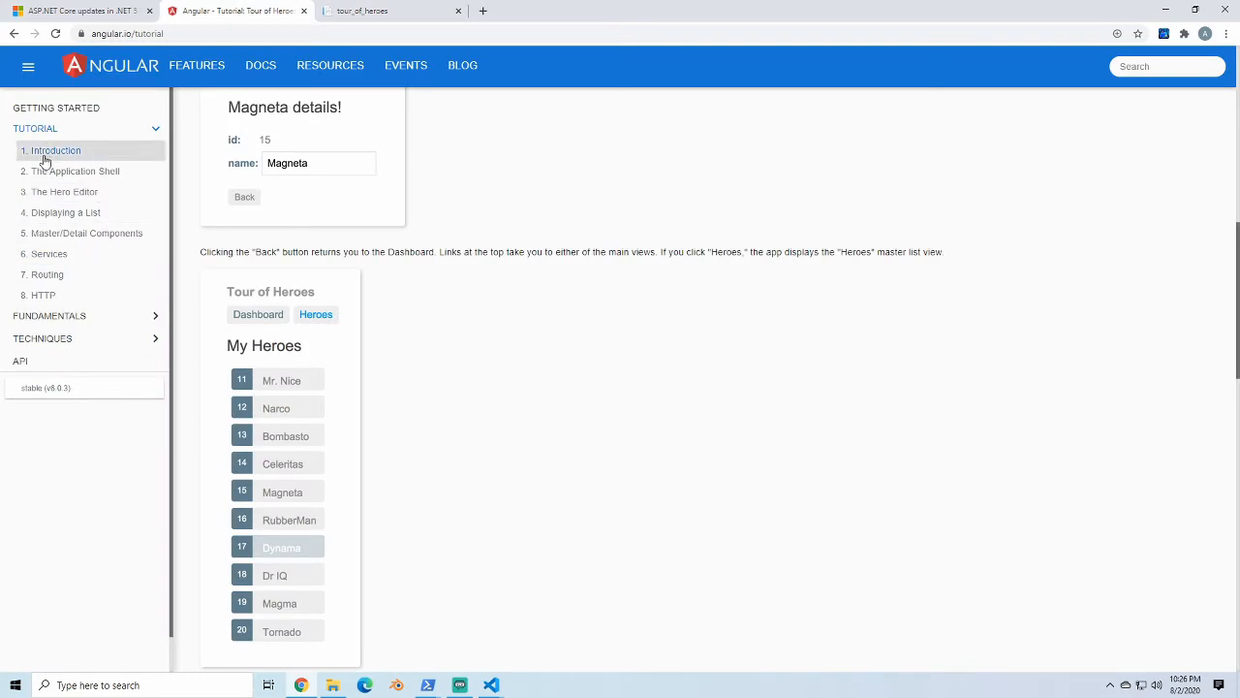
mouse_move(31, 186)
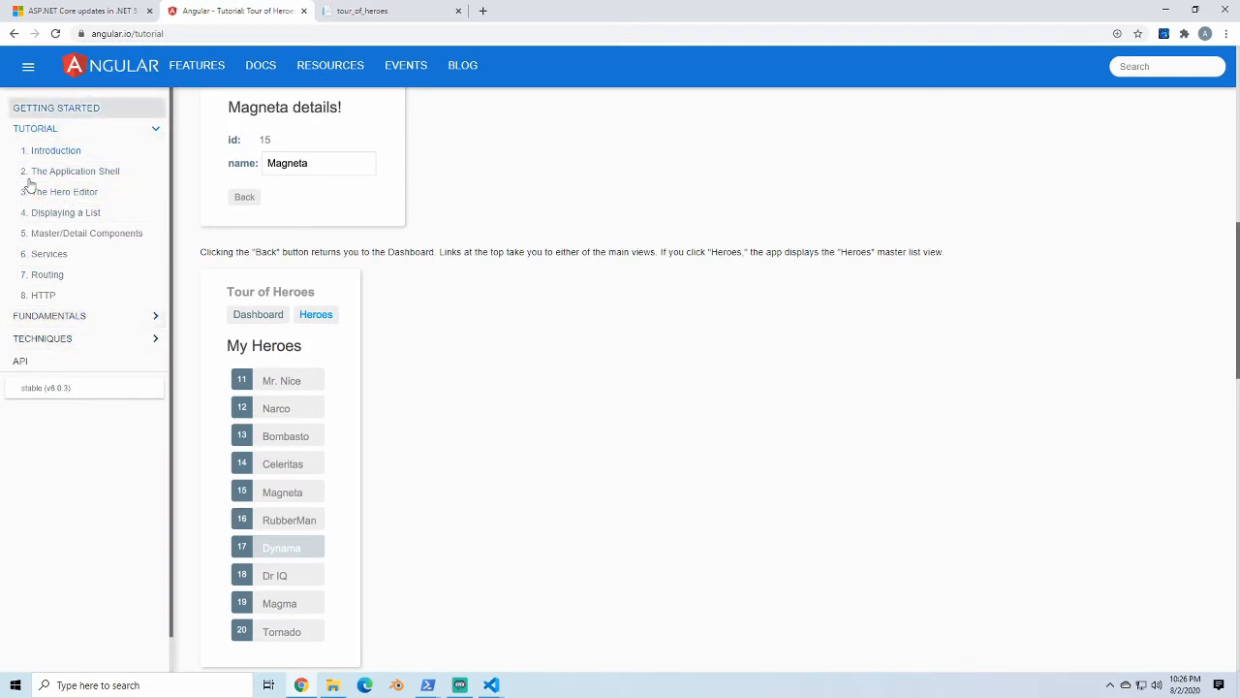
click(78, 12)
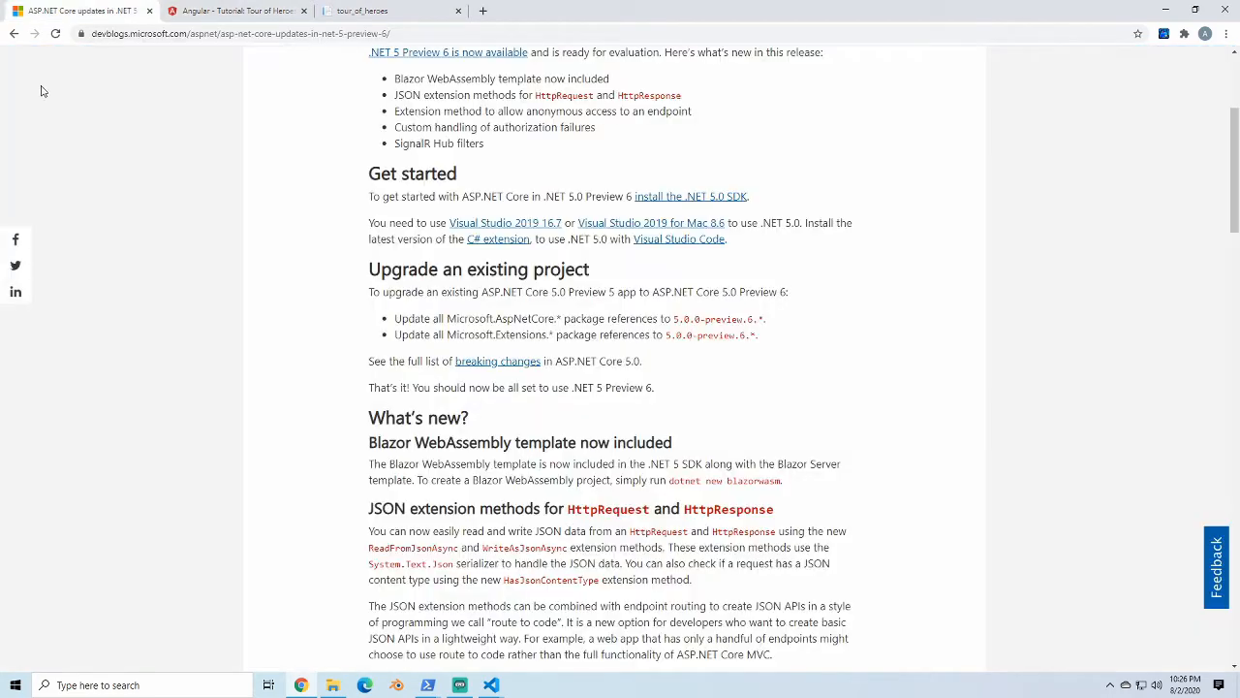
scroll(up, 3)
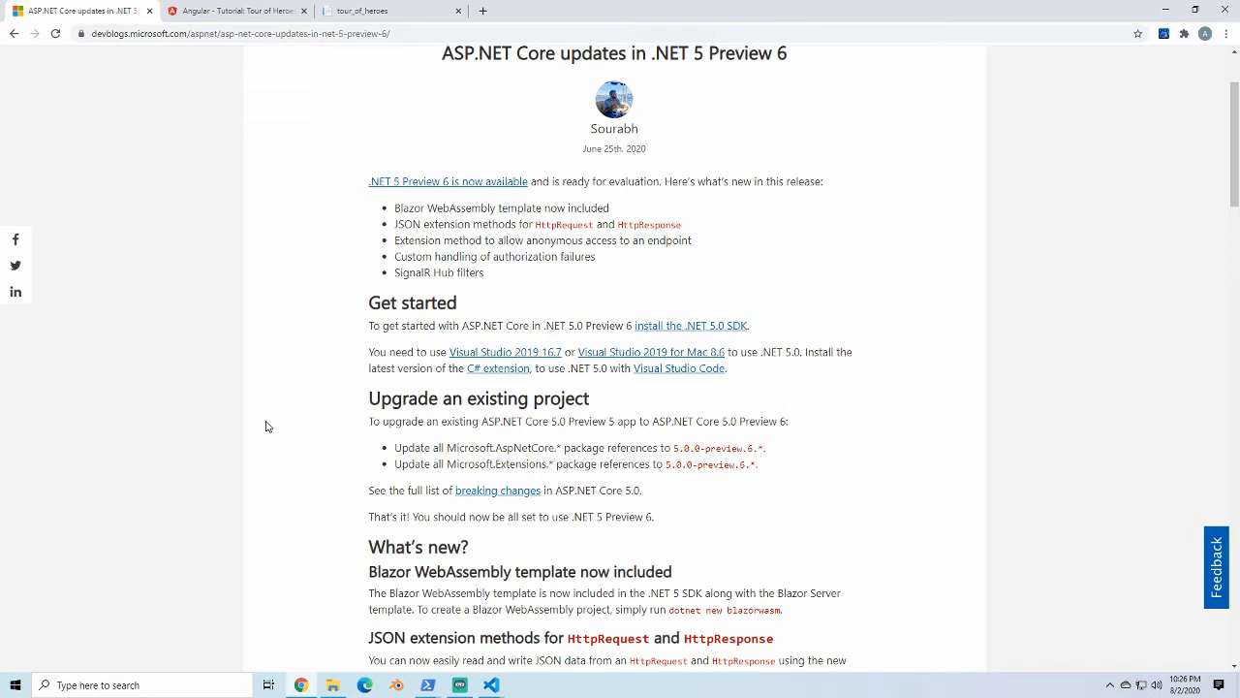
mouse_move(601, 260)
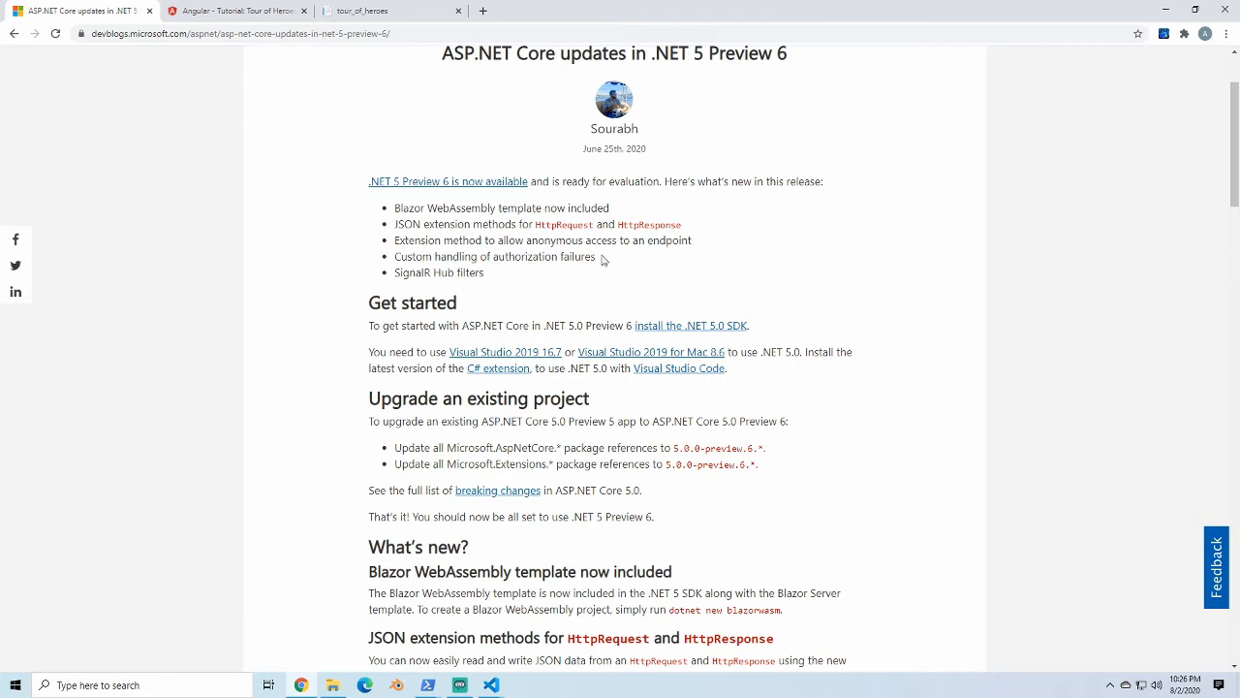
mouse_move(286, 325)
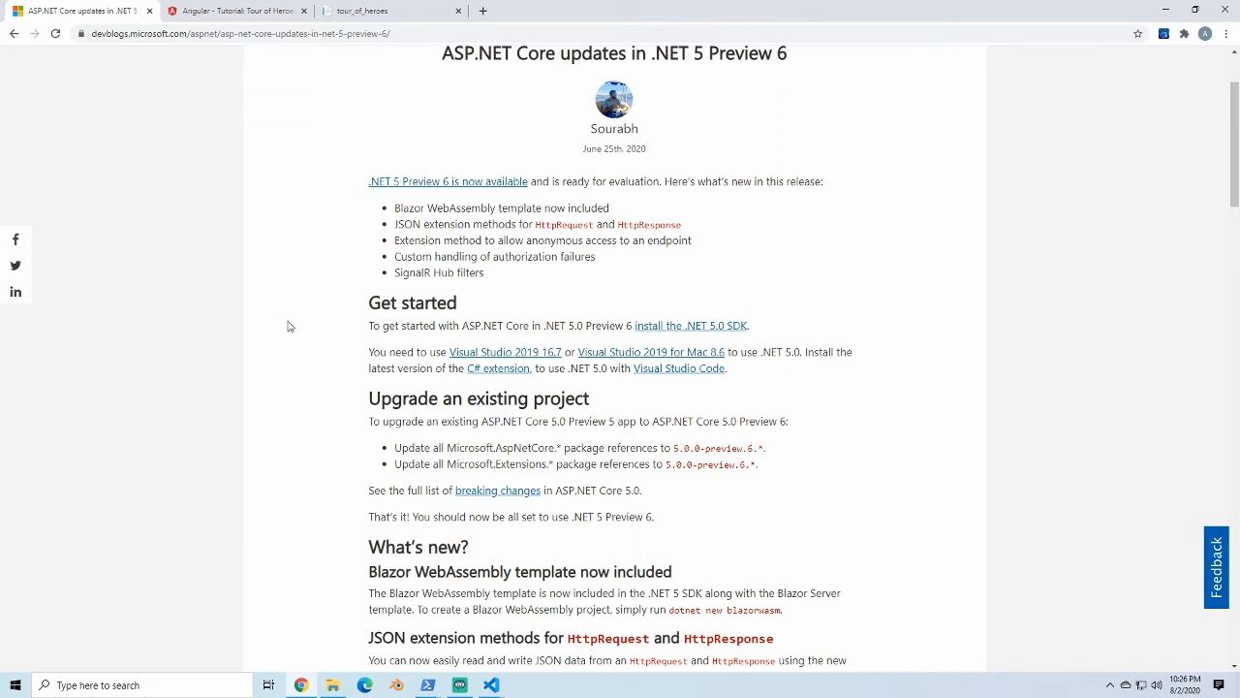
scroll(down, 3)
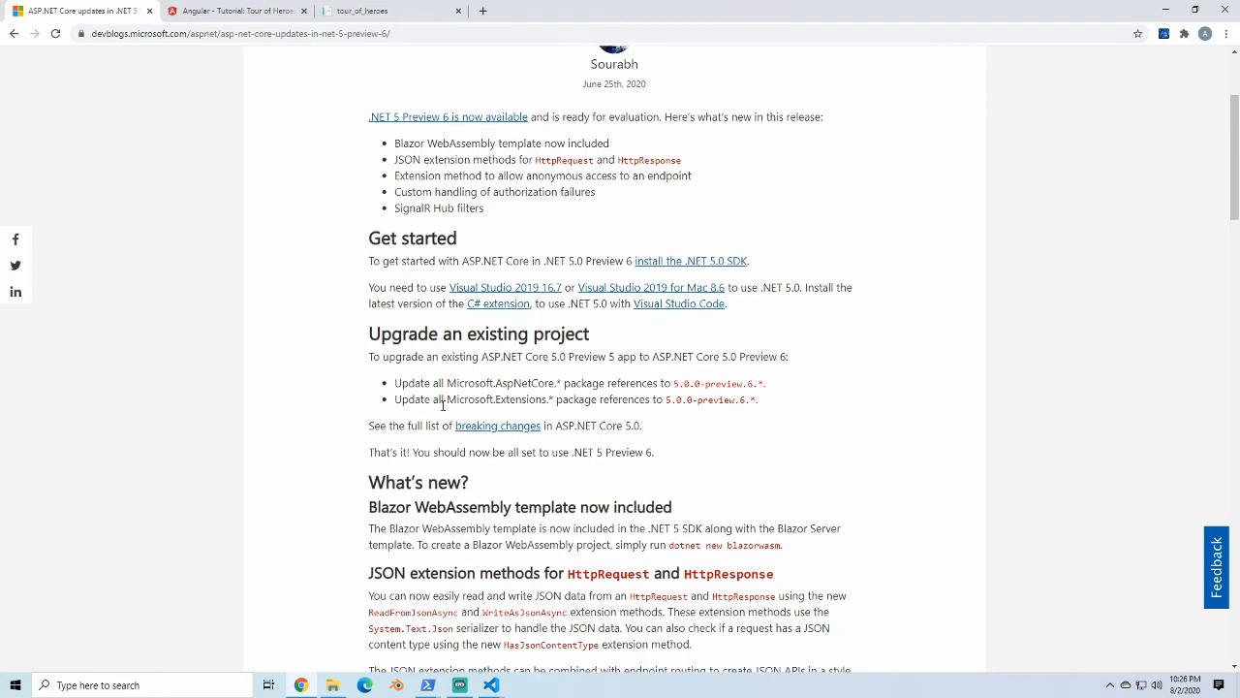